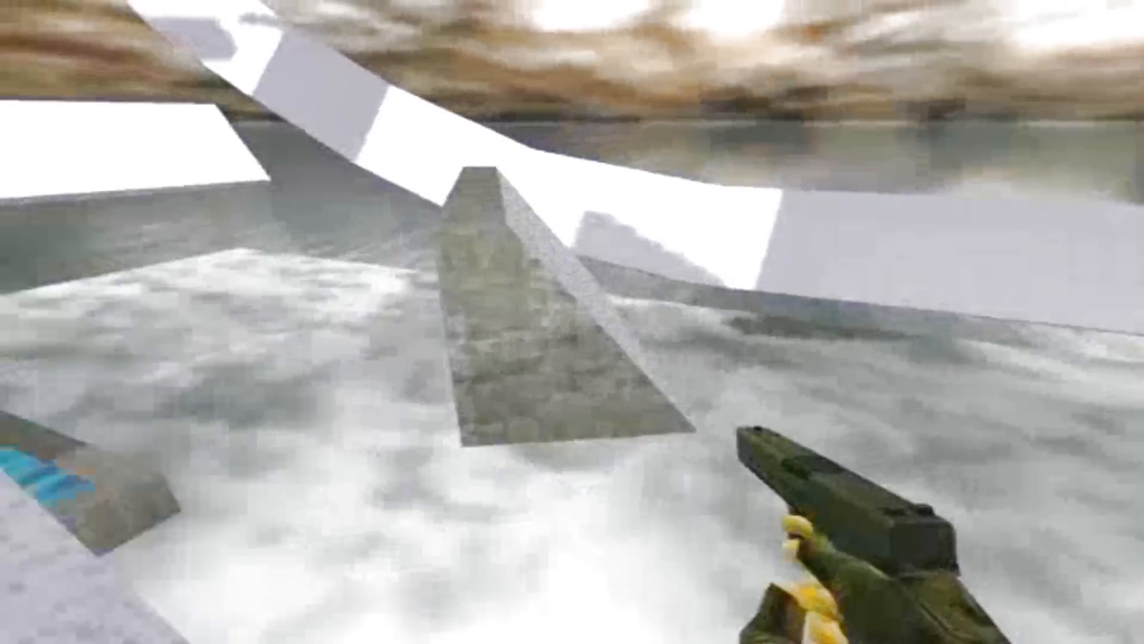
{"action": "mouse_move", "coordinate": [572, 322]}
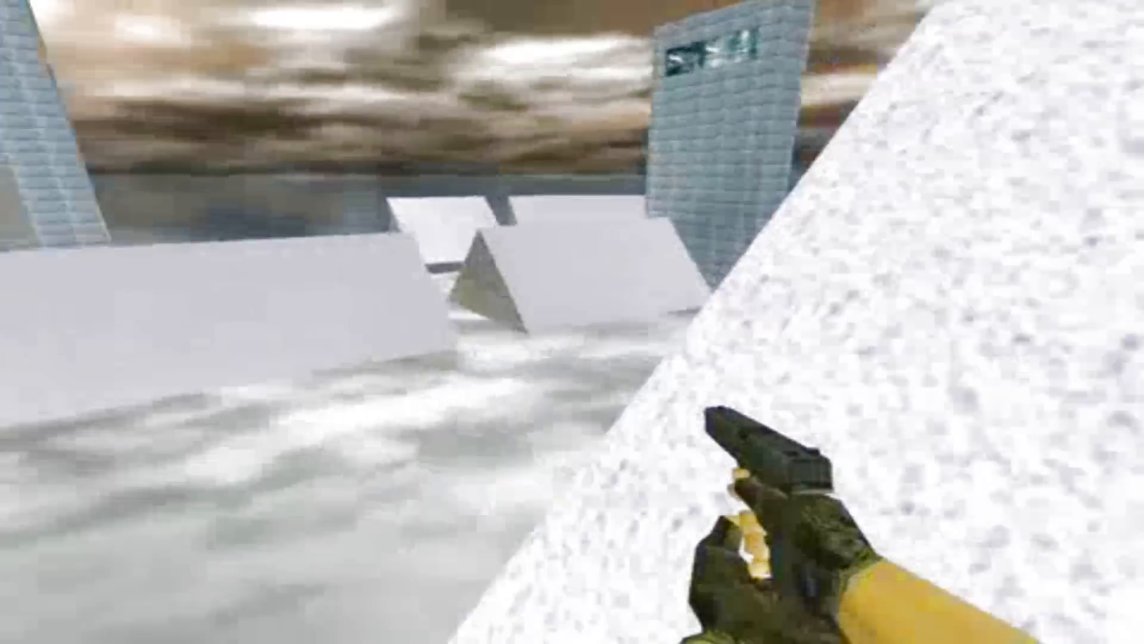
{"action": "mouse_move", "coordinate": [572, 321]}
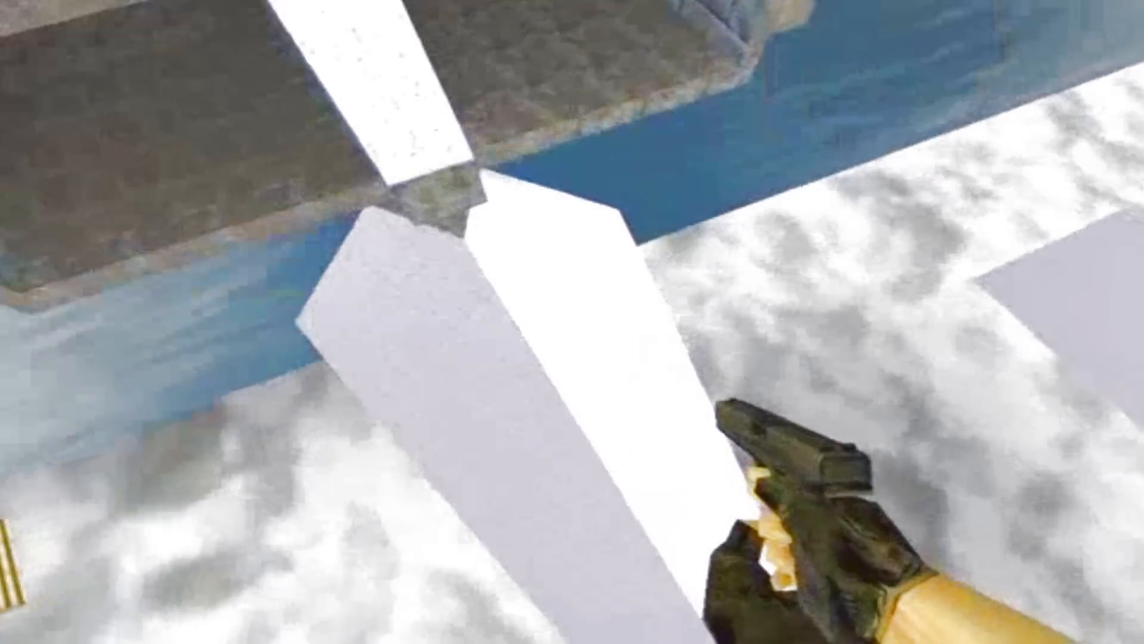
{"action": "mouse_move", "coordinate": [572, 322]}
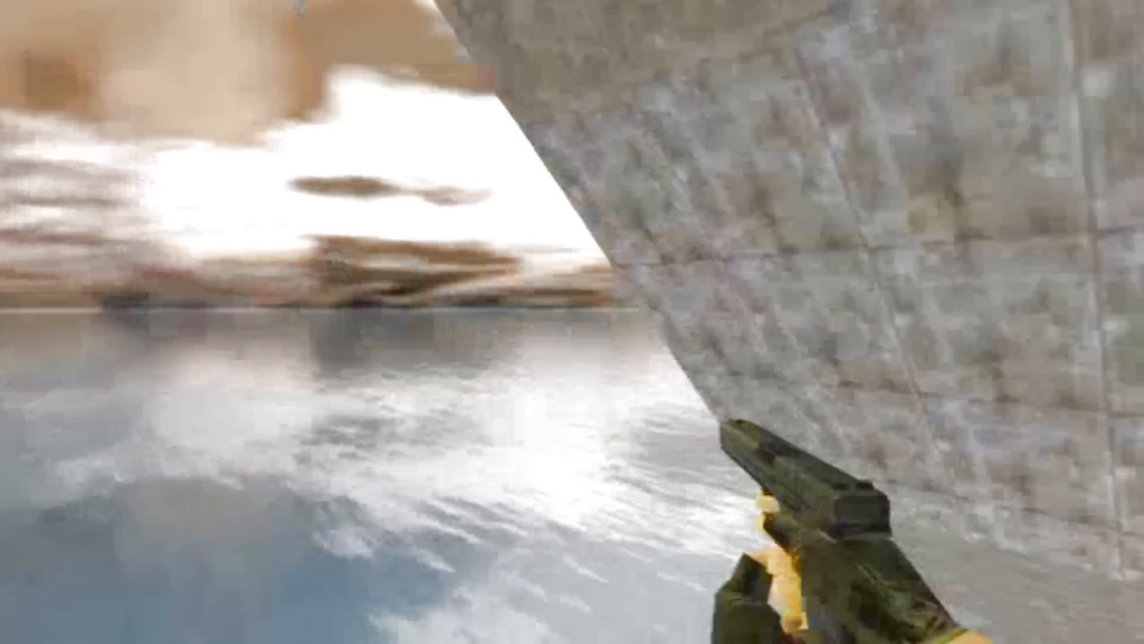
{"action": "mouse_move", "coordinate": [572, 322]}
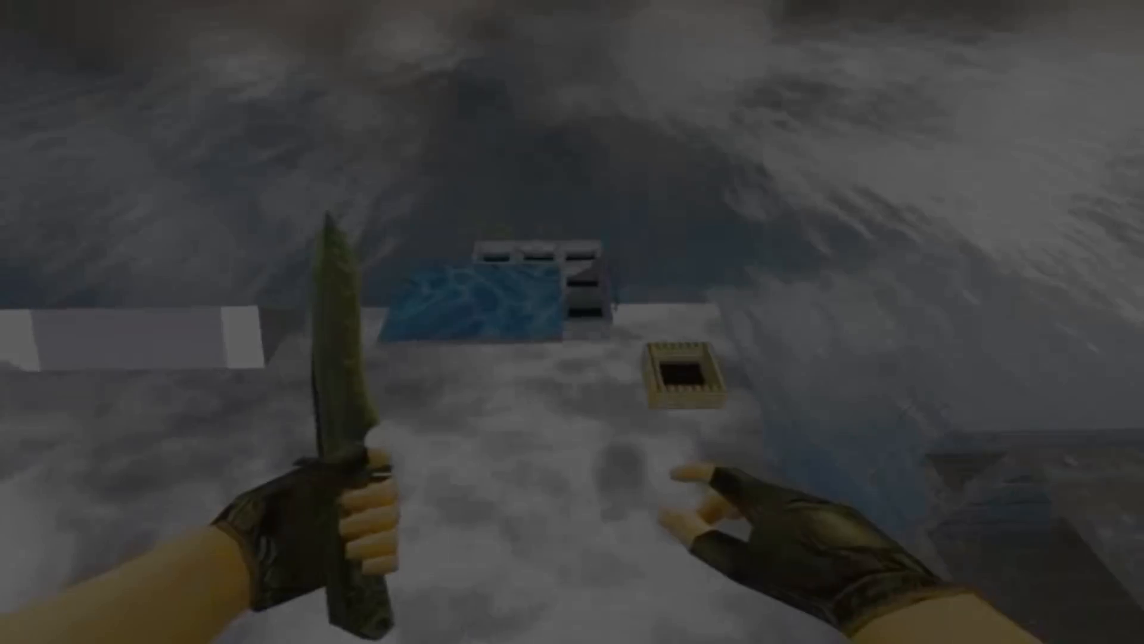
{"action": "mouse_move", "coordinate": [572, 322]}
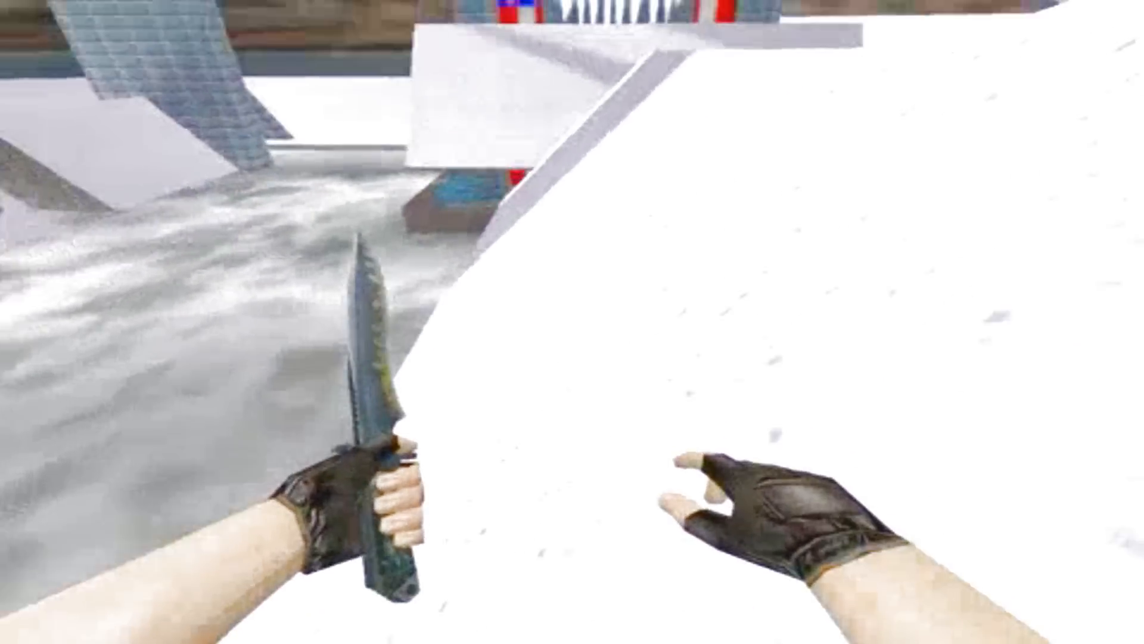